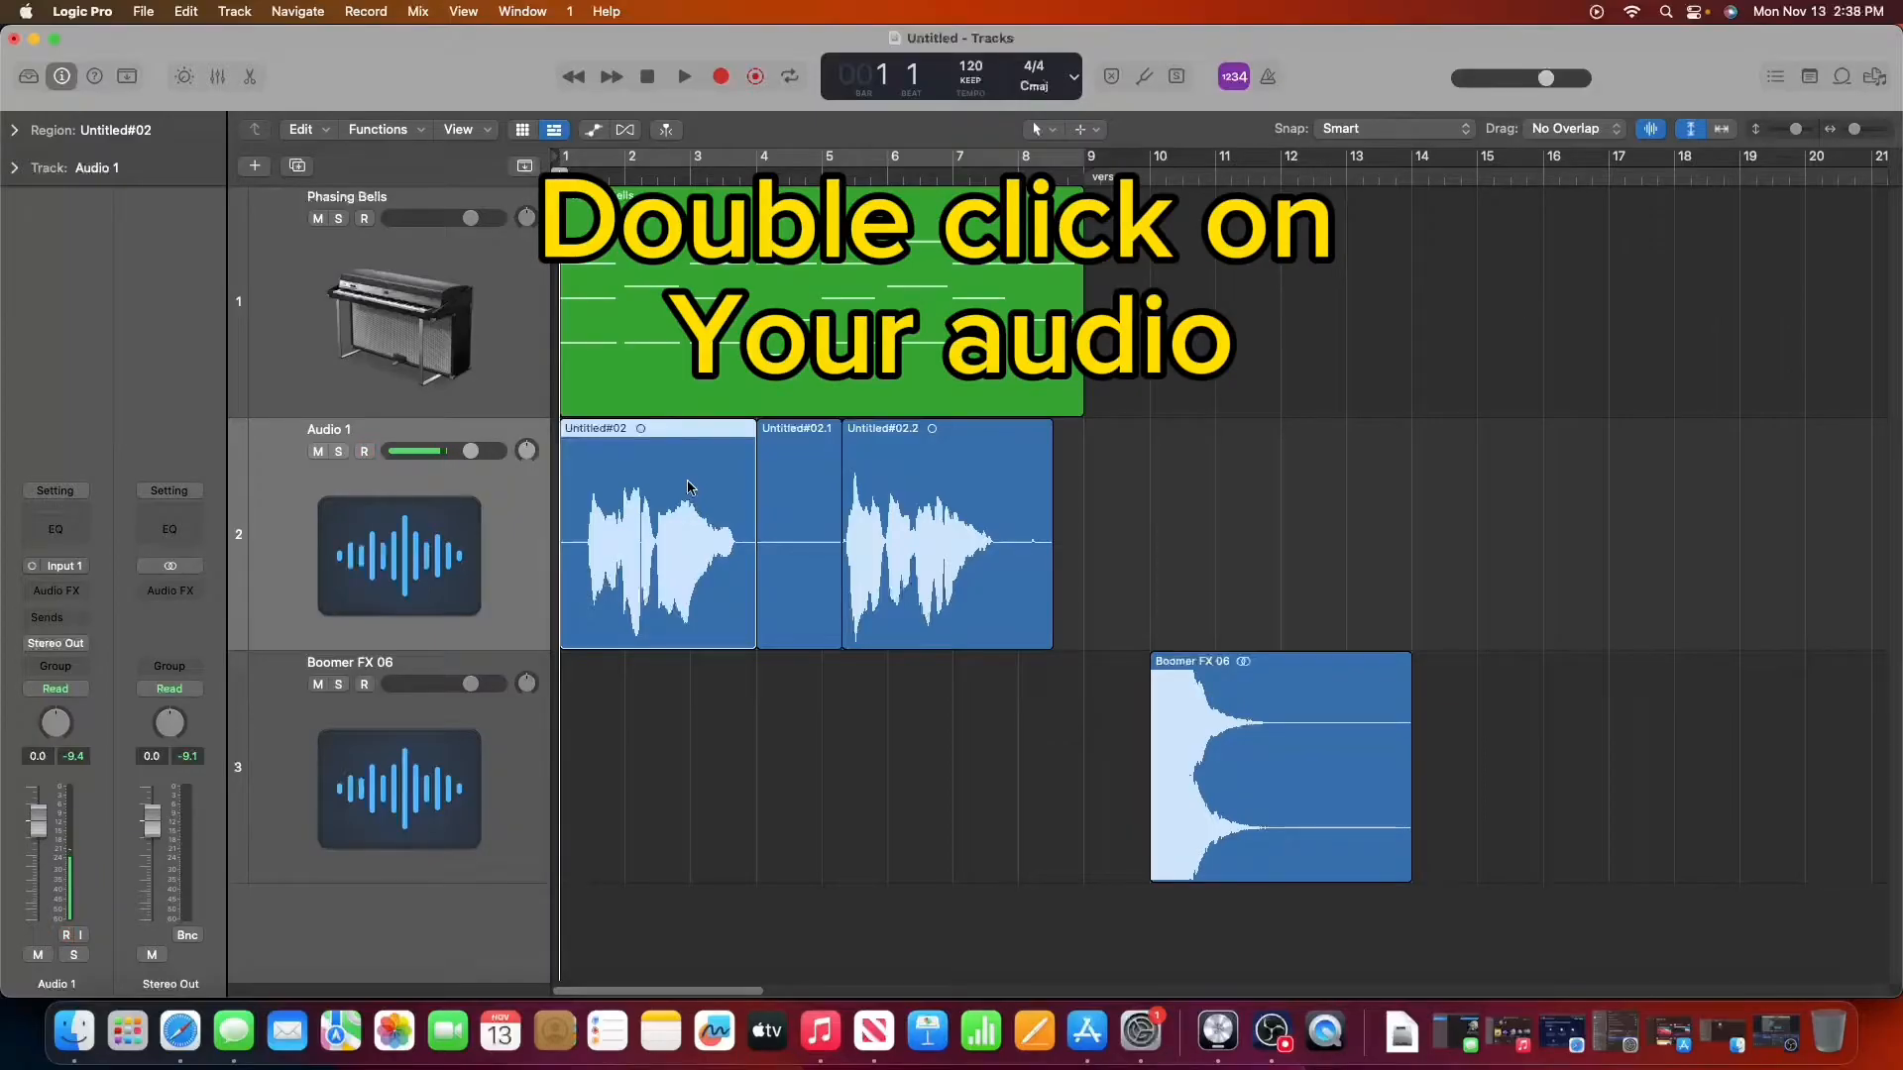
Step: Open the Untitled#02 vocal region on Audio 1 in the Audio Track Editor
double_click(657, 533)
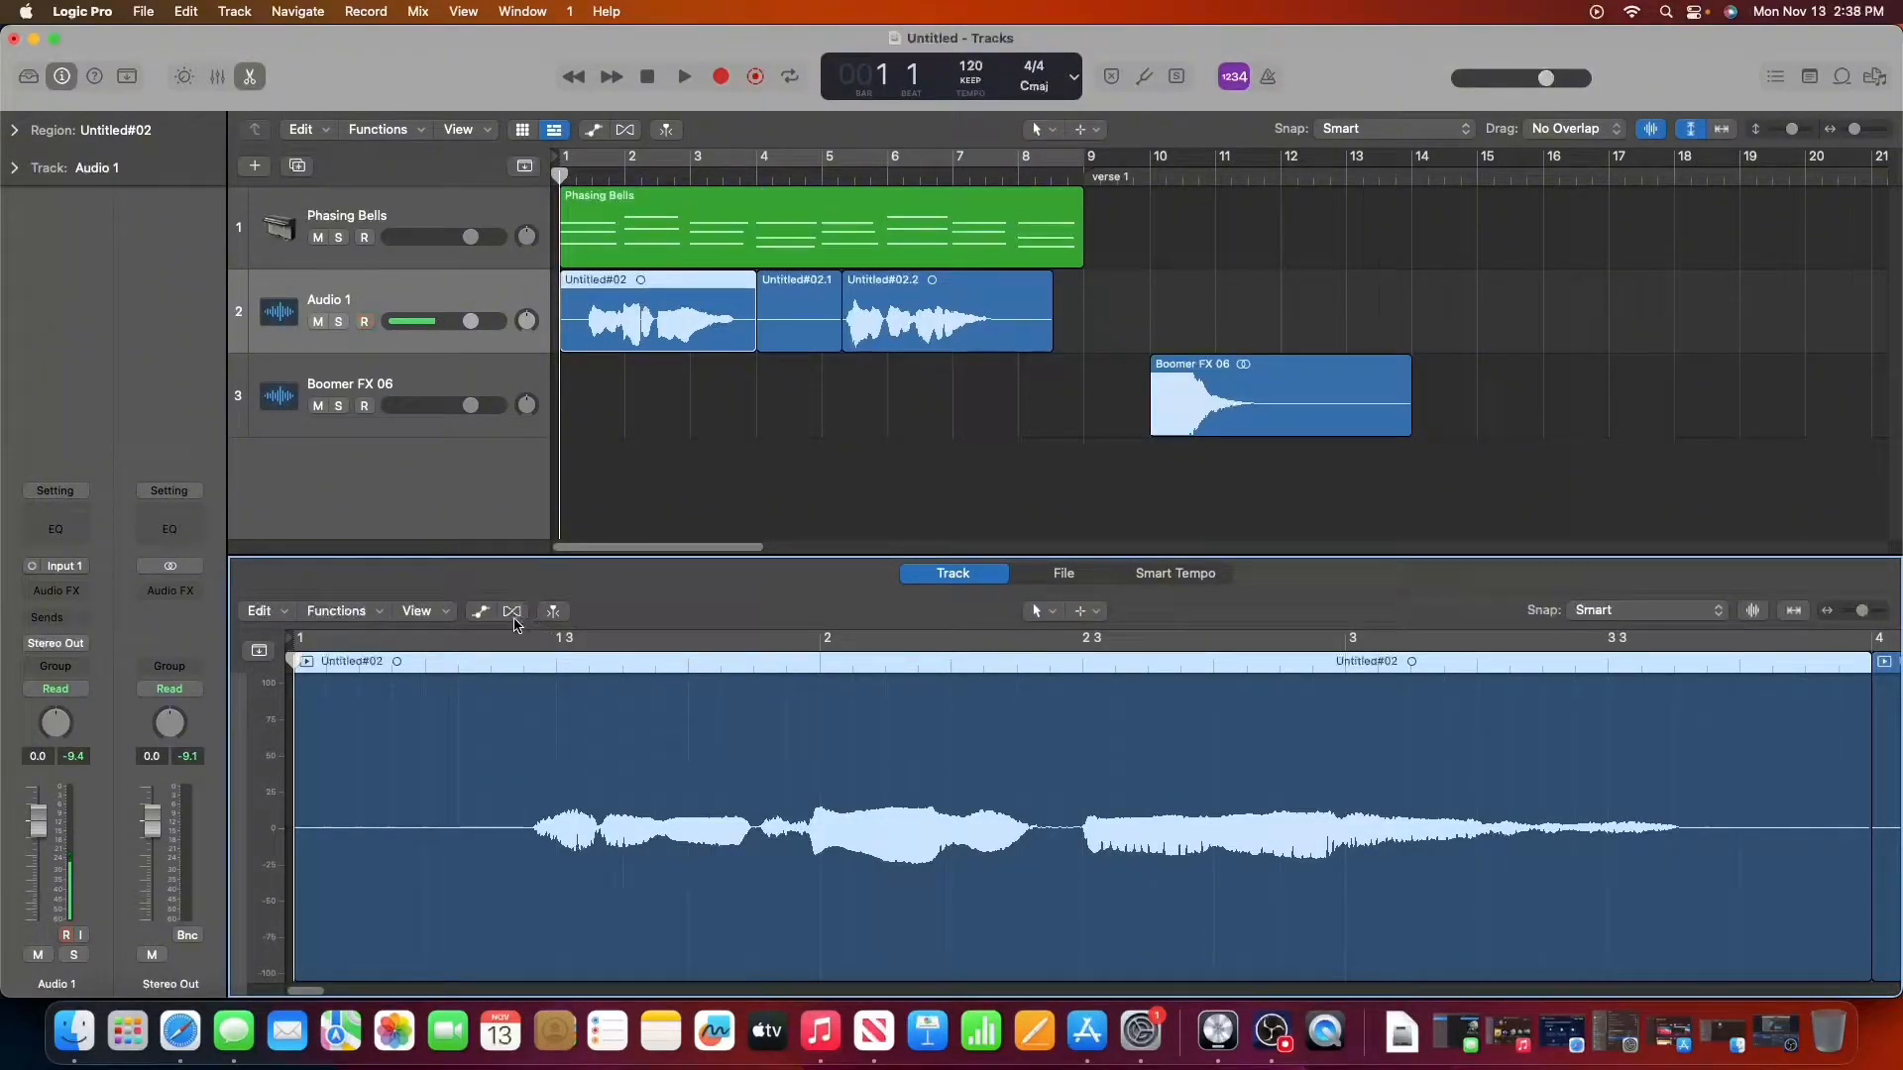
Step: Enable Flex on the region and set the flex mode to Flex Pitch
click(511, 611)
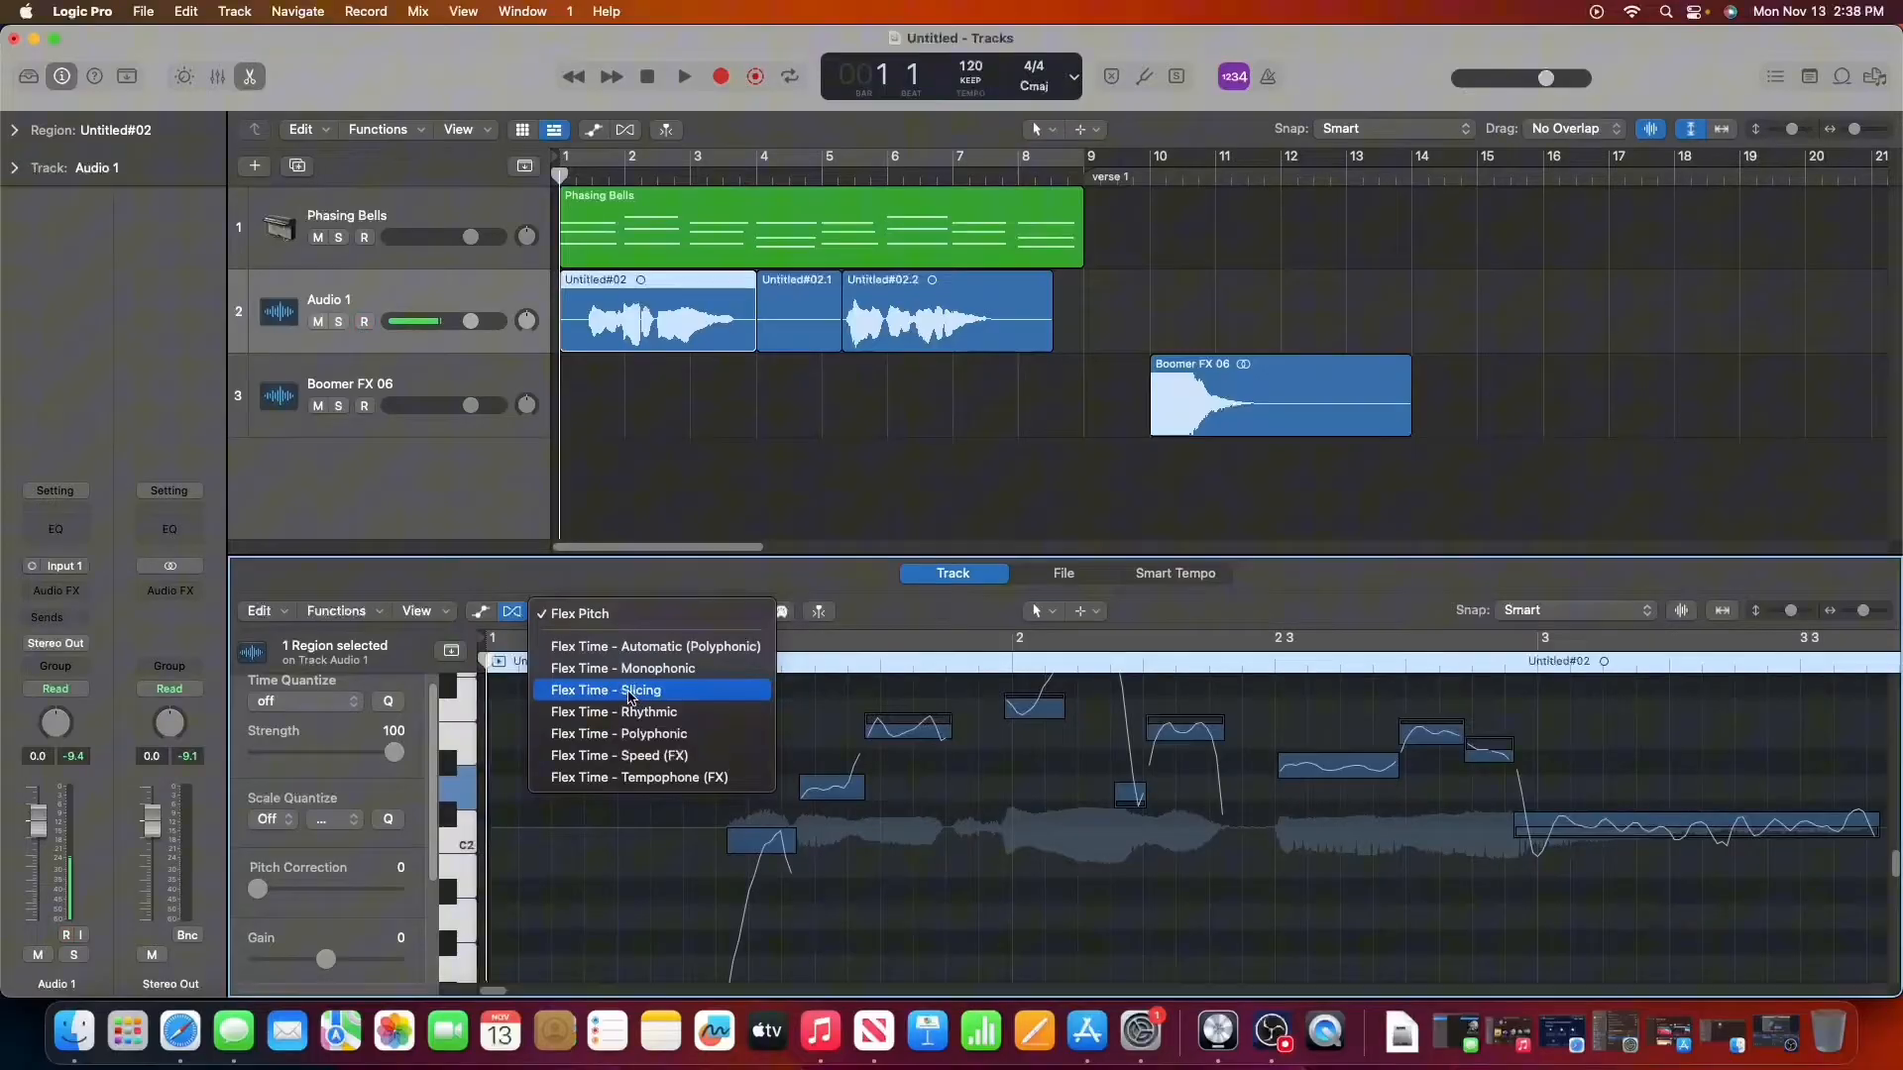
click(579, 613)
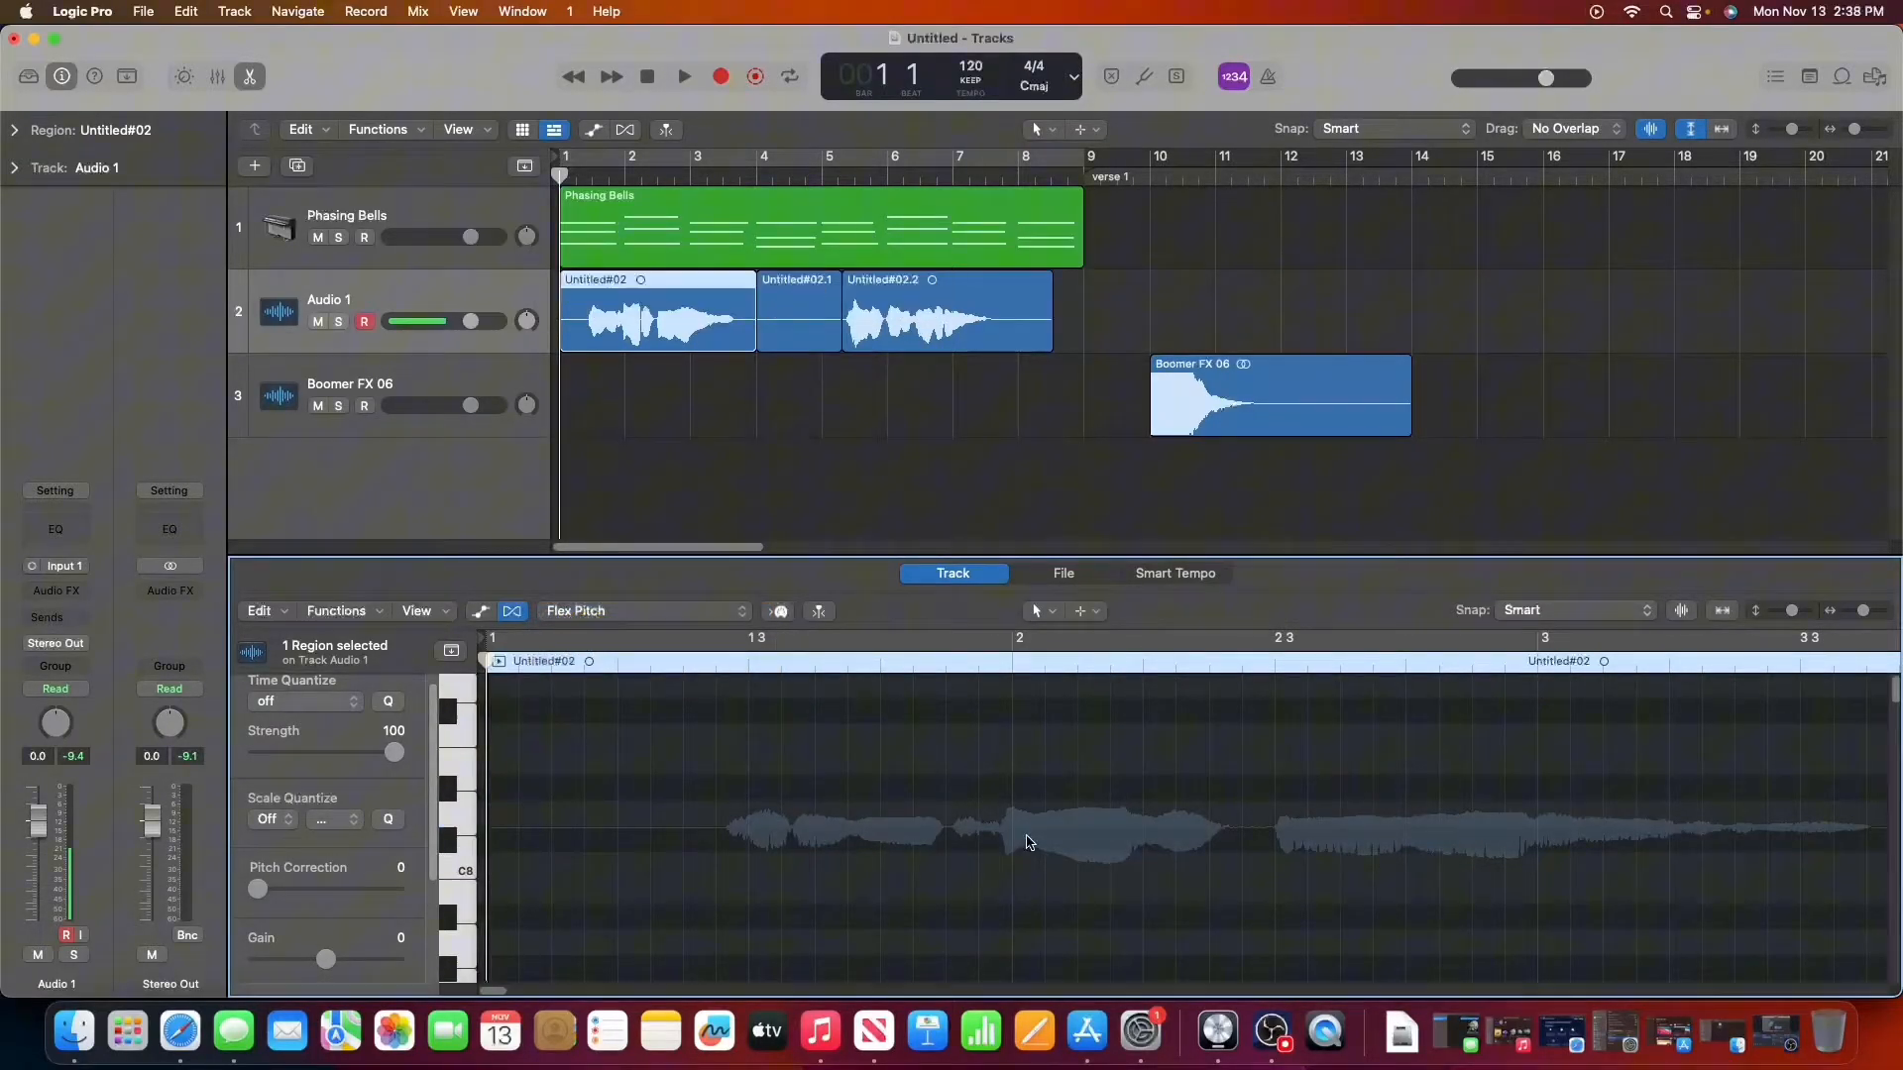
mouse_move(938, 839)
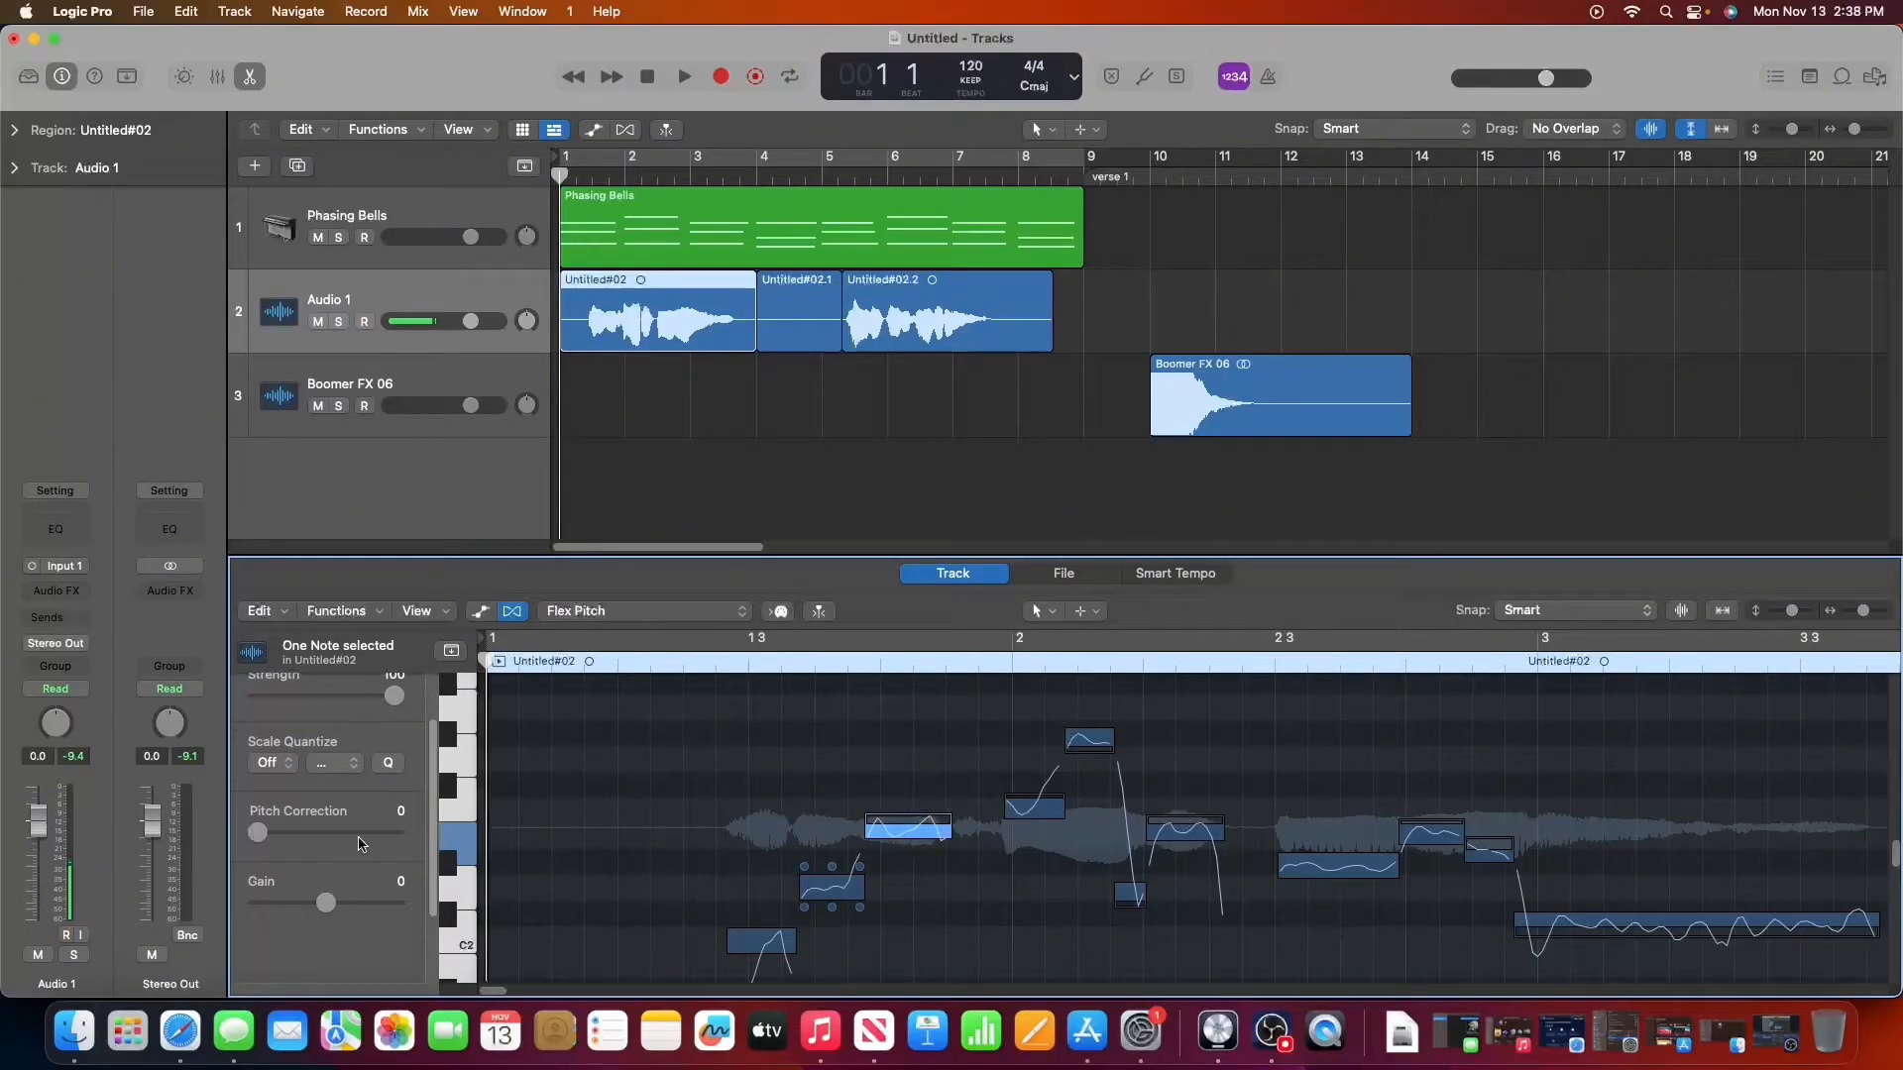
Step: Nudge the selected note's Pitch Correction slider up to 5 and back
drag(258, 835, 271, 834)
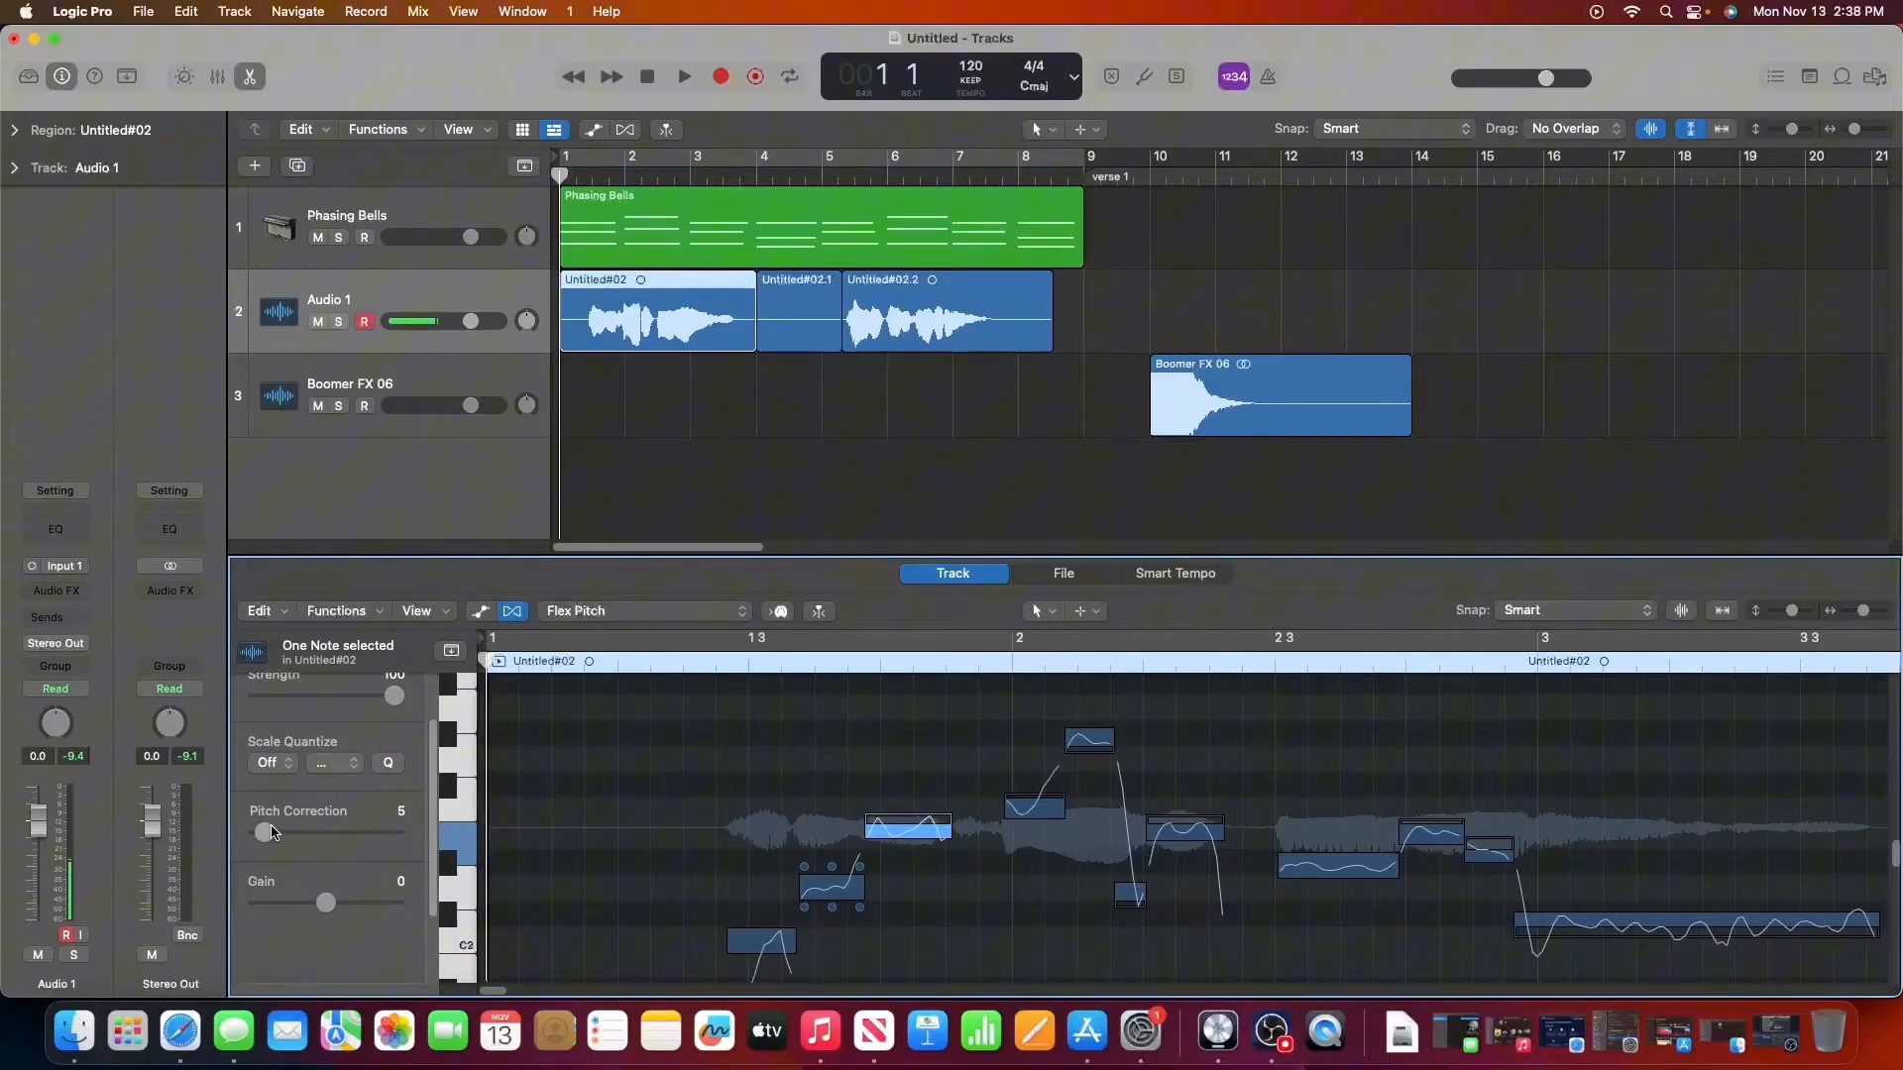
drag(263, 834, 239, 834)
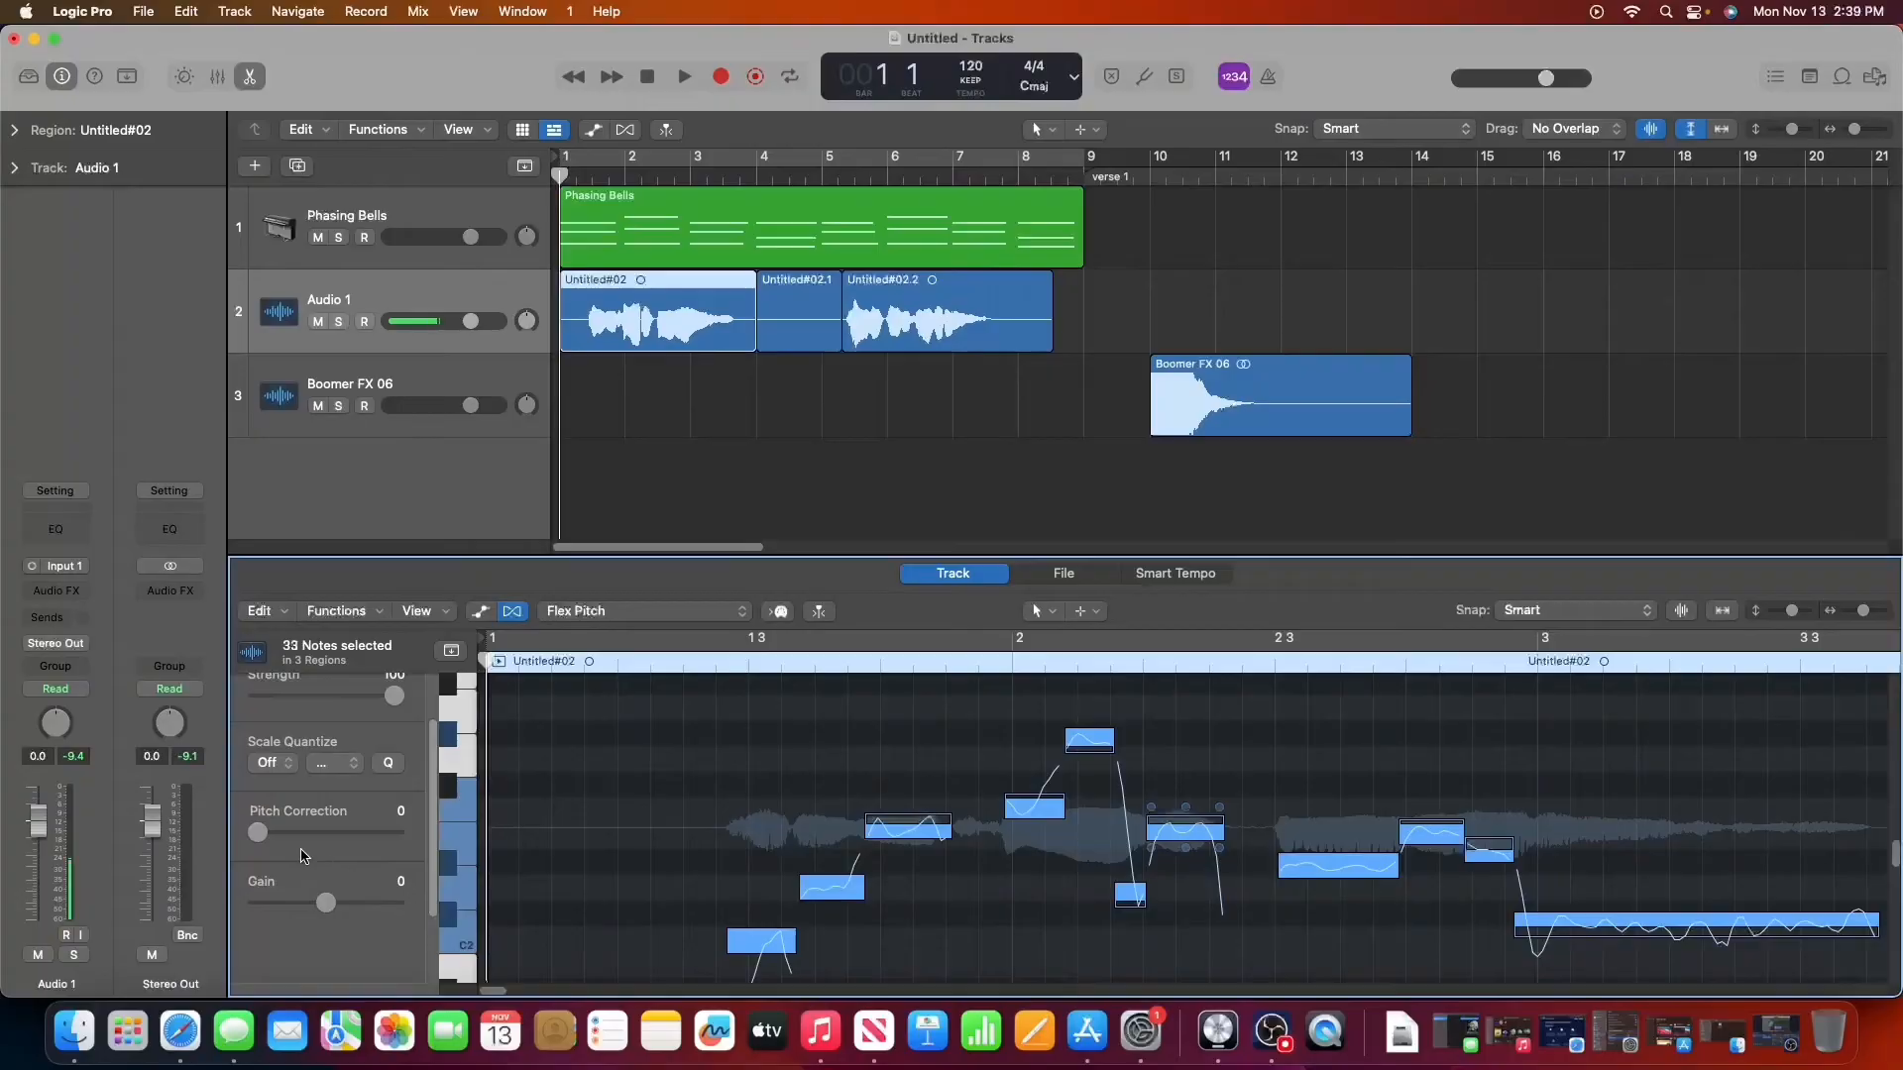
Step: Set Pitch Correction to 100 for all 33 selected vocal notes
drag(258, 833, 392, 833)
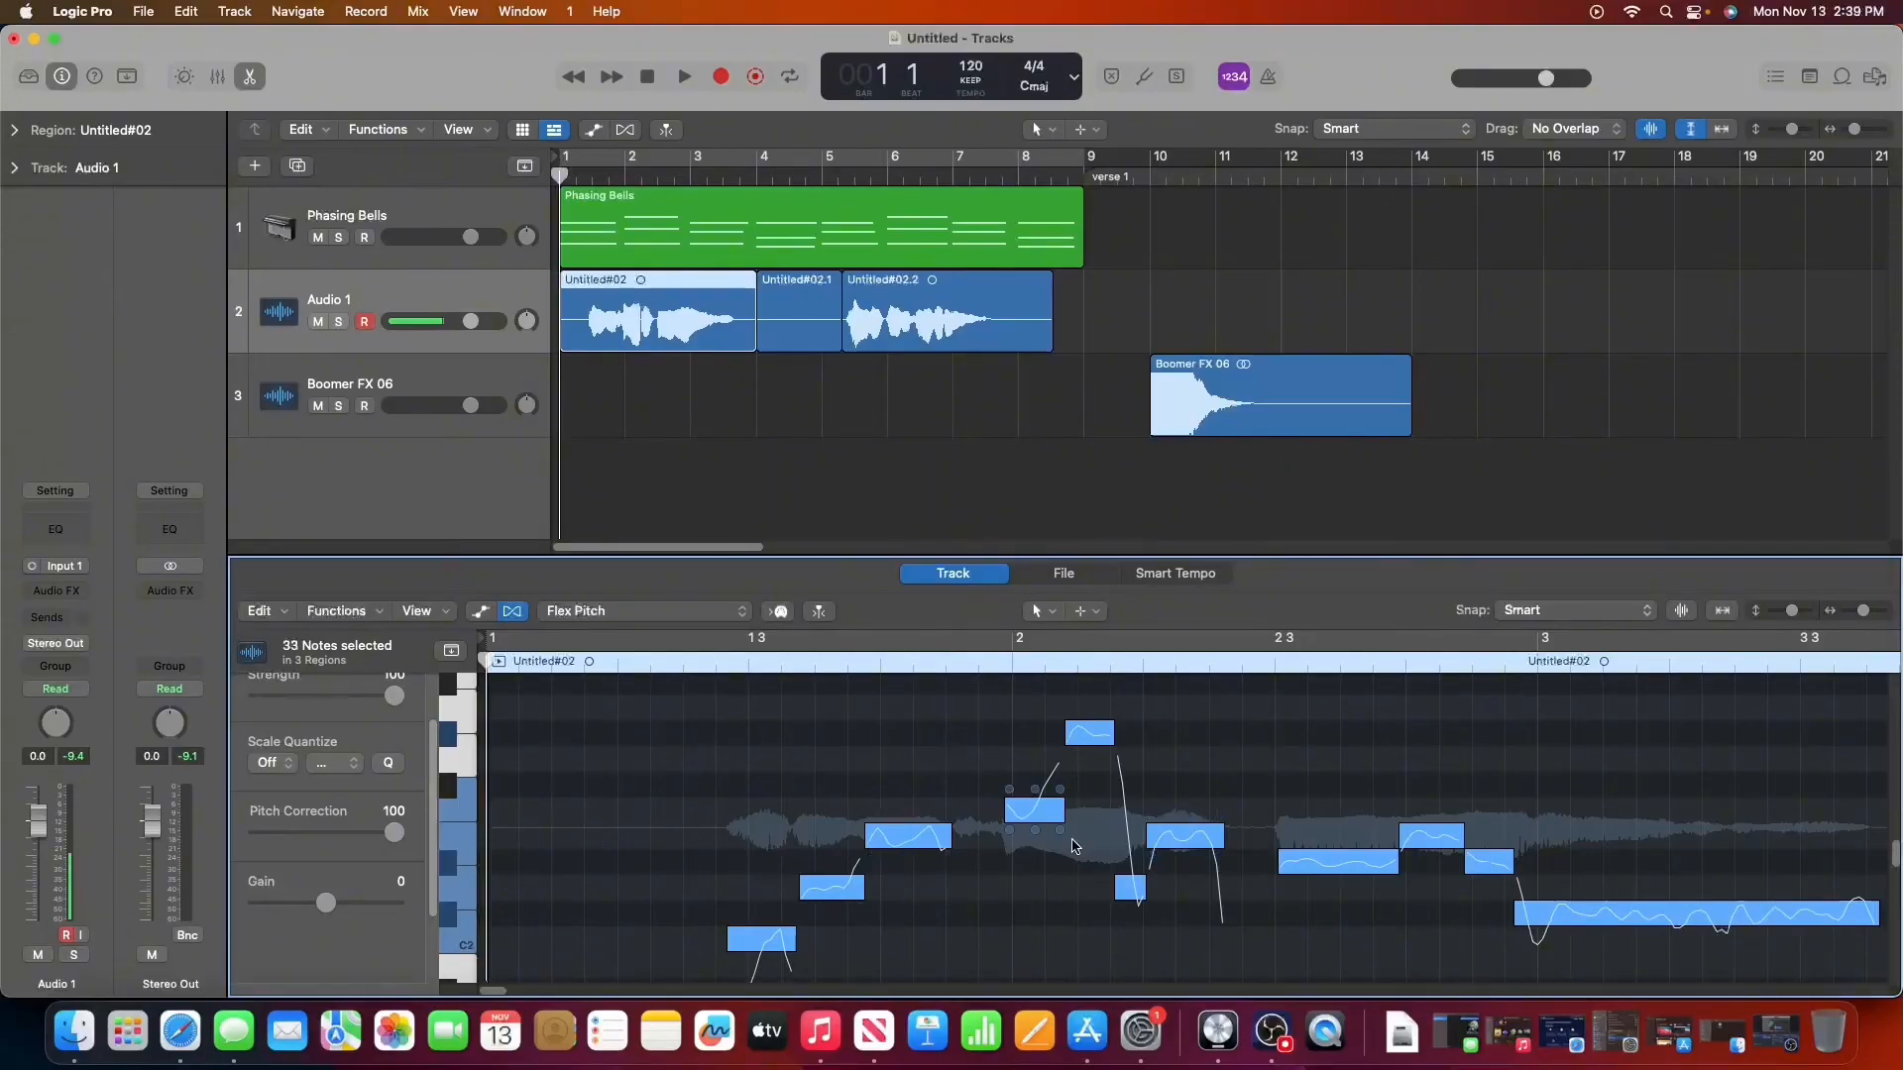
mouse_move(1029, 860)
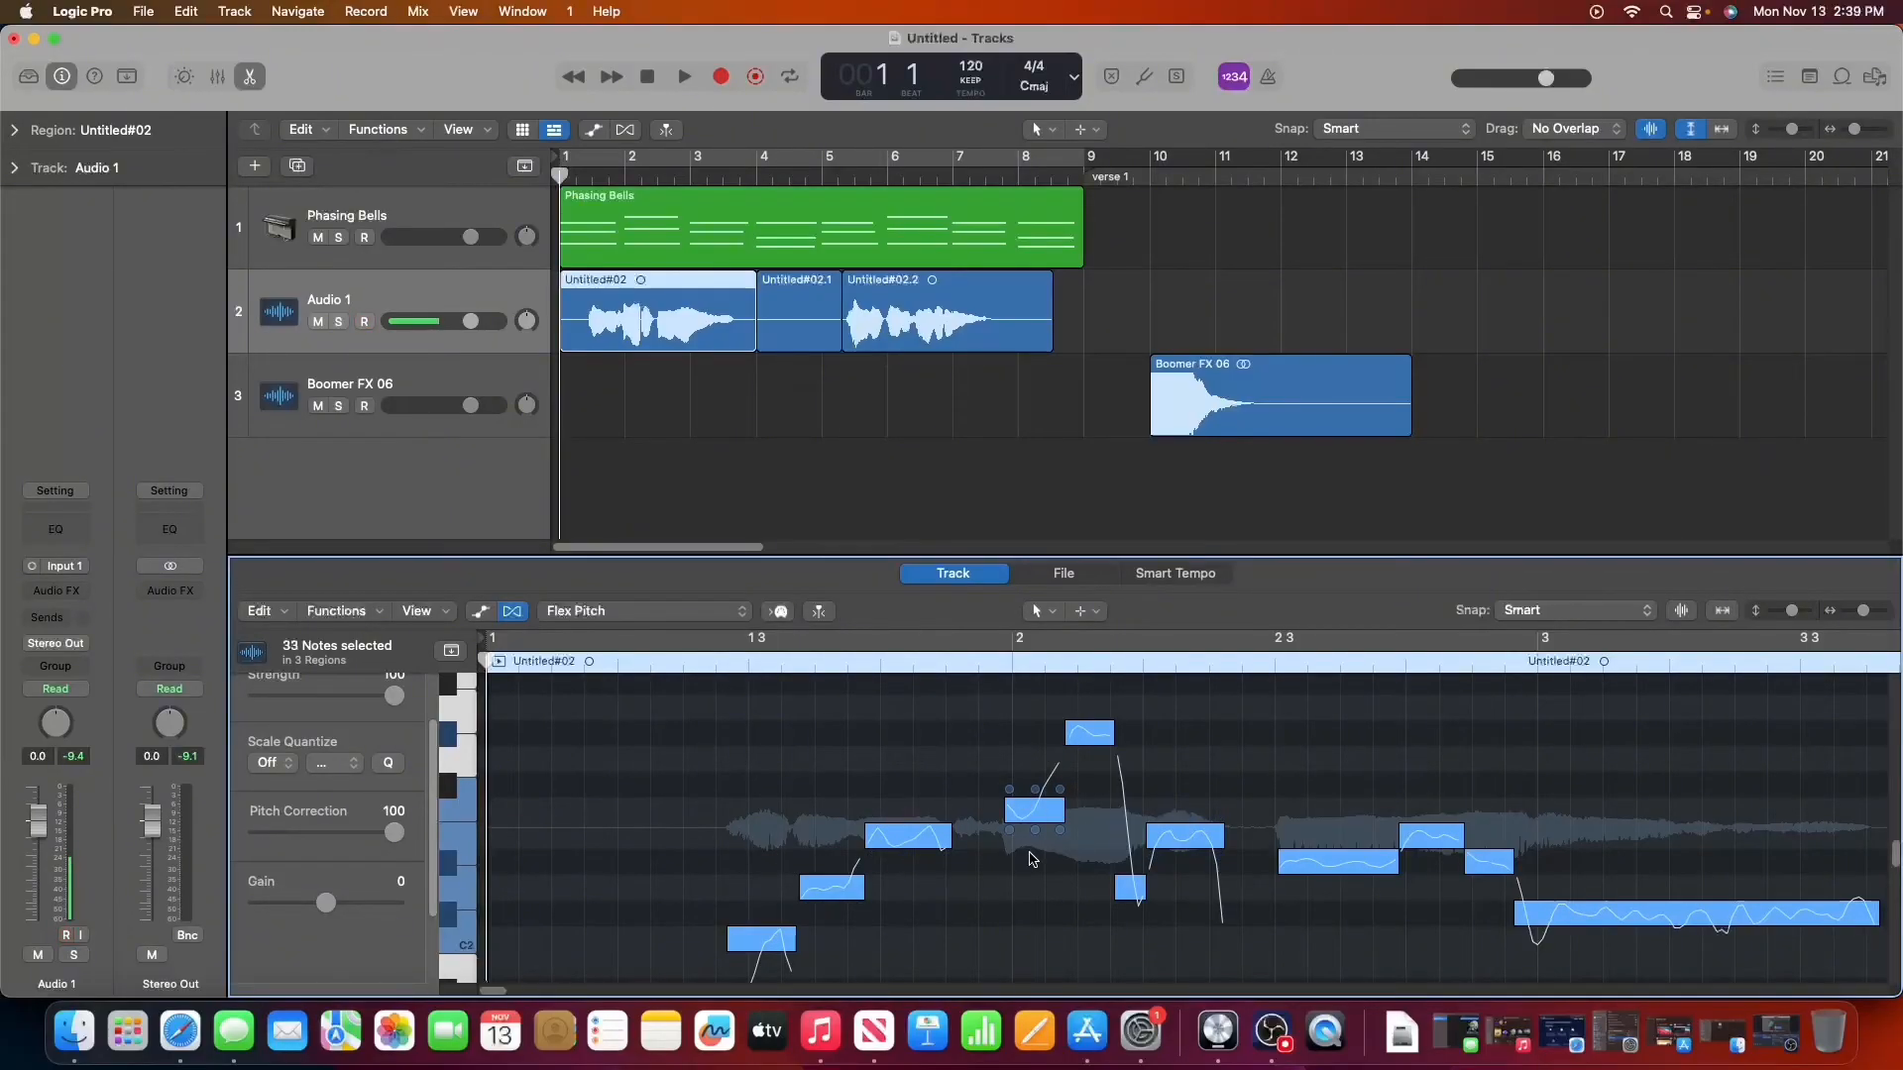